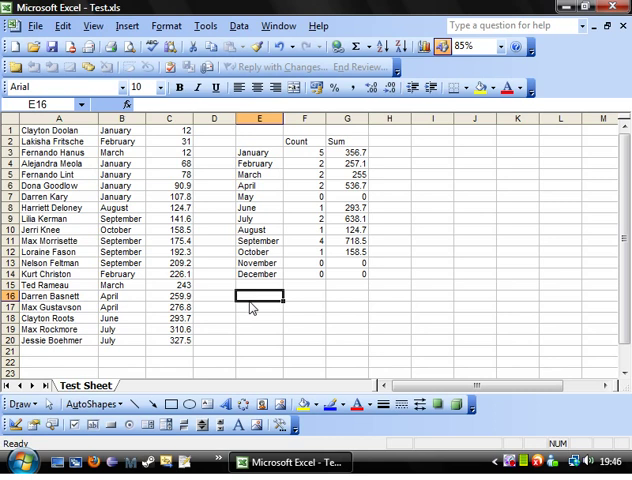
# Select the months-and-counts range E3:F14 as the chart's source cells.
pyautogui.click(432, 210)
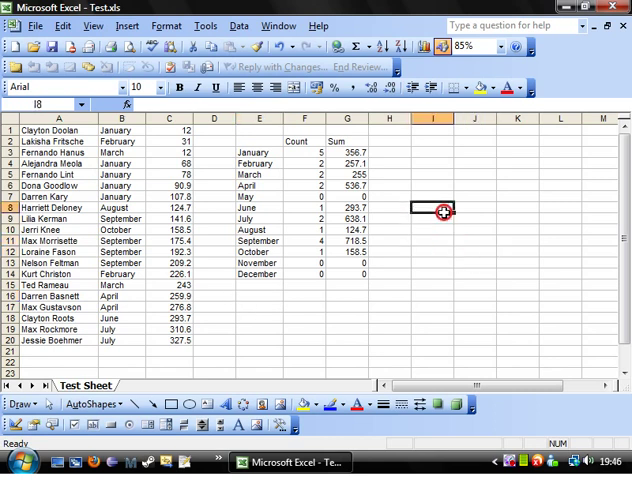
pyautogui.click(432, 174)
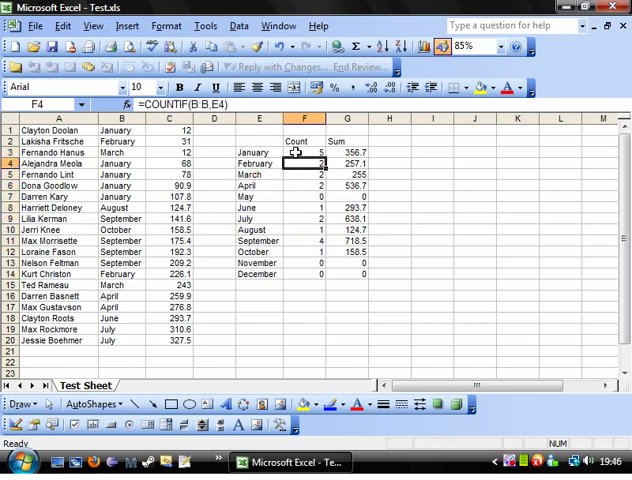
pyautogui.click(308, 152)
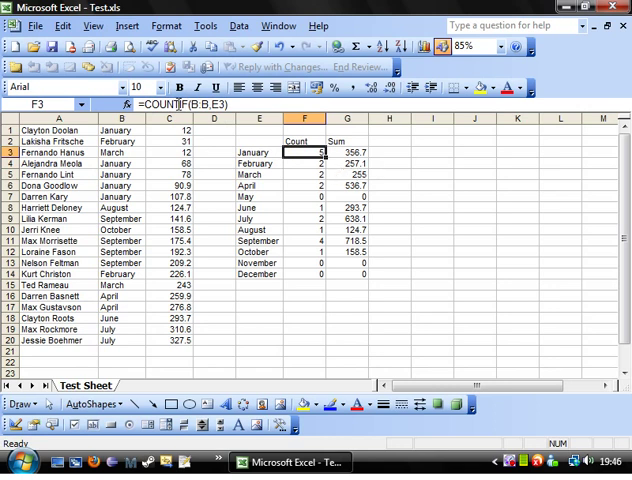
pyautogui.moveTo(292, 268)
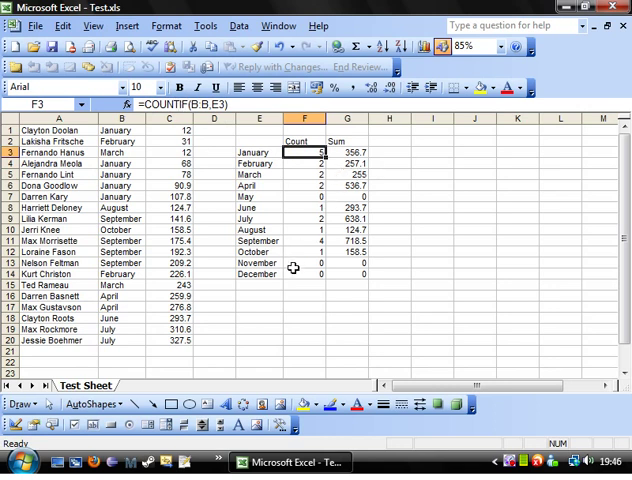
pyautogui.click(256, 162)
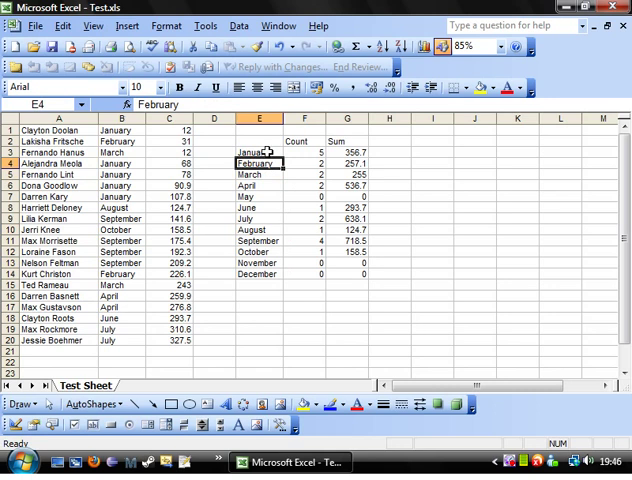
pyautogui.moveTo(256, 152); pyautogui.dragTo(320, 272)
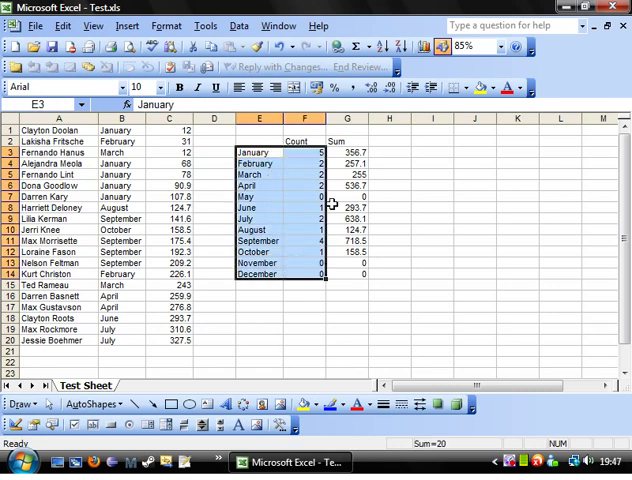
pyautogui.moveTo(424, 48)
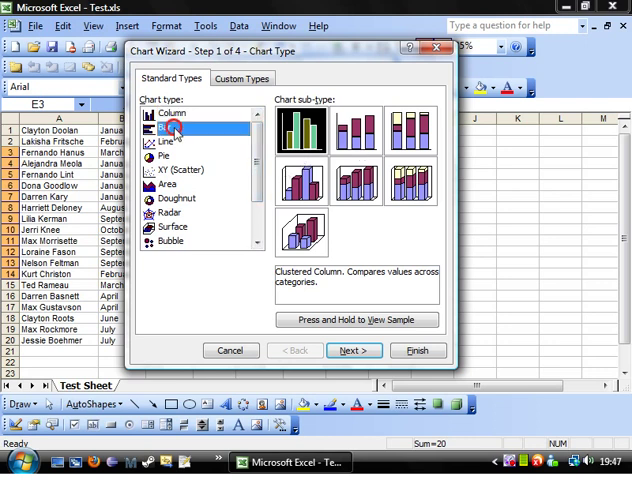
# Preview the Scatter and Bar chart types, then settle on Column > Clustered Column.
pyautogui.click(182, 170)
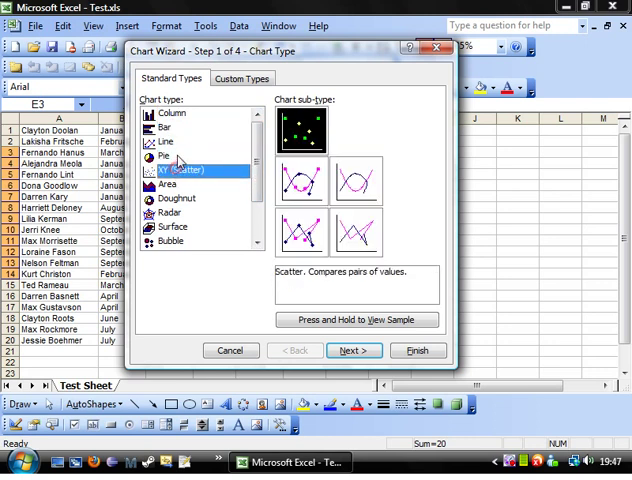
pyautogui.click(164, 128)
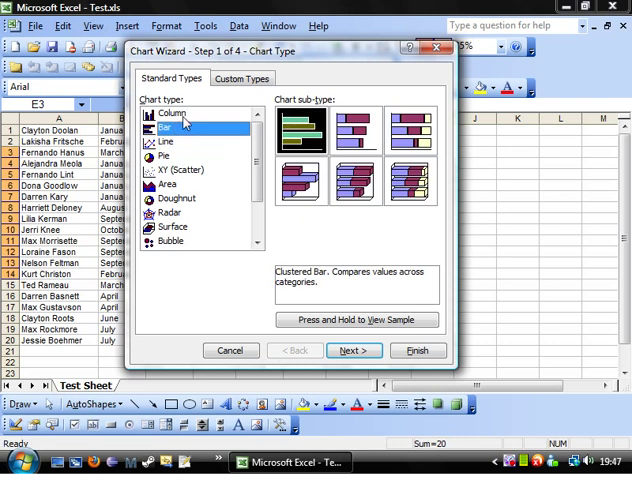
pyautogui.click(172, 112)
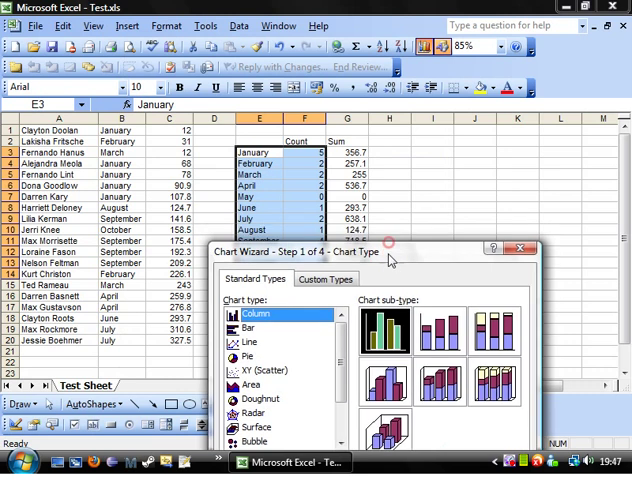
pyautogui.moveTo(370, 252); pyautogui.dragTo(276, 44)
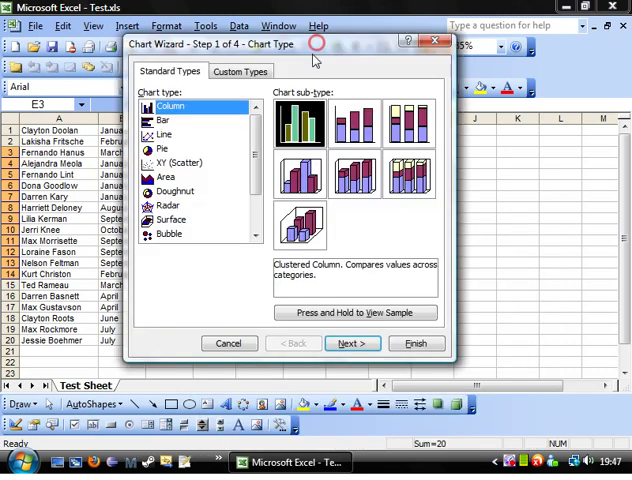
pyautogui.click(356, 312)
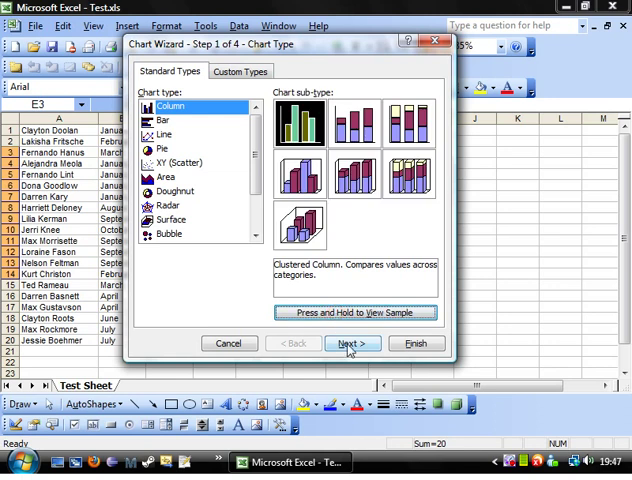
# Set the data range to E3:F14 and plot the counts as one series in columns.
pyautogui.click(352, 344)
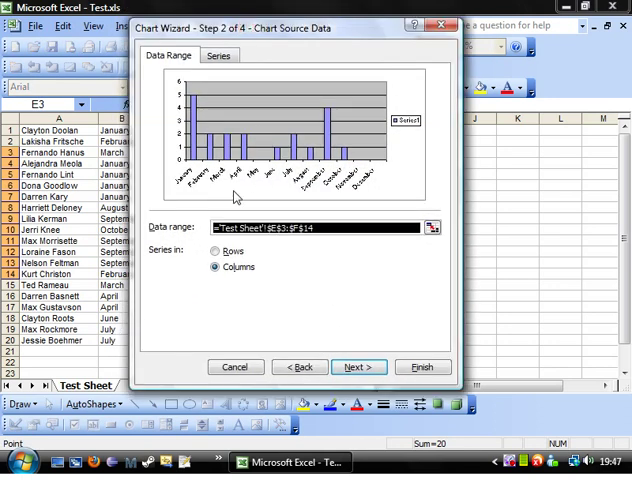
pyautogui.moveTo(216, 168)
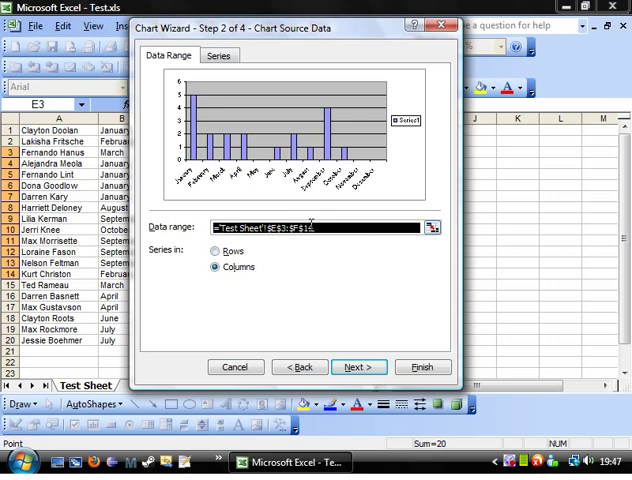
pyautogui.click(448, 224)
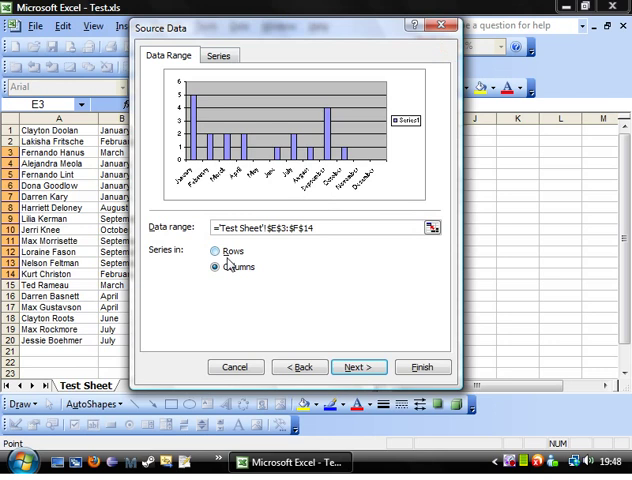
pyautogui.click(216, 250)
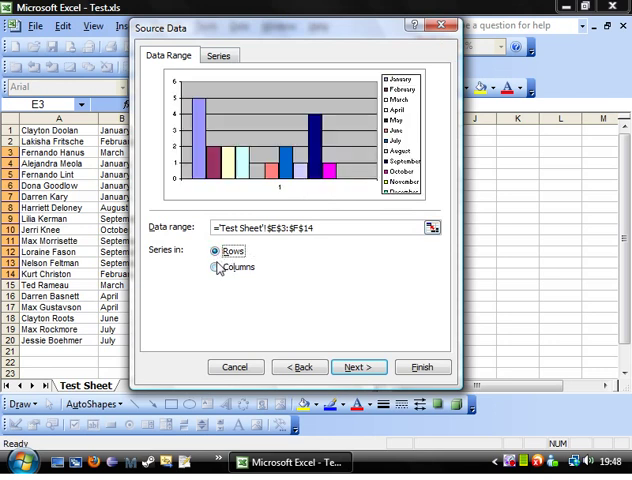
pyautogui.click(218, 268)
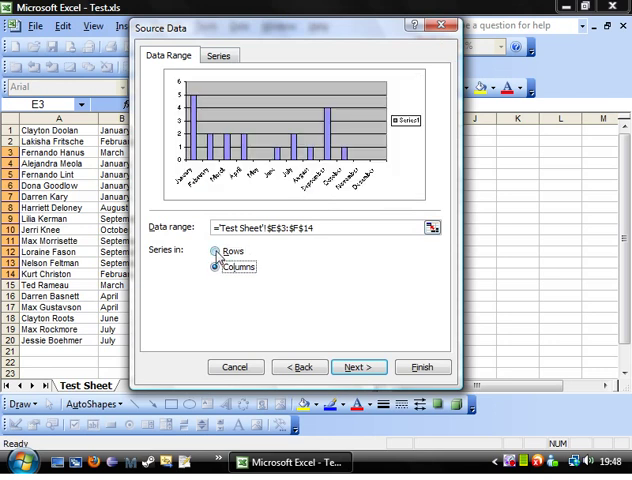
pyautogui.click(216, 252)
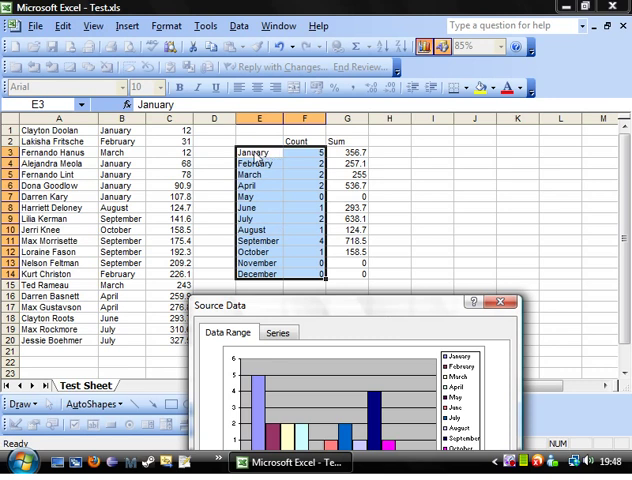
pyautogui.moveTo(304, 182)
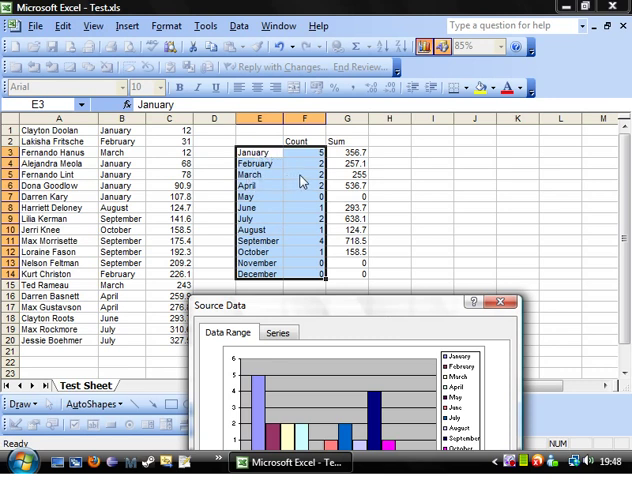
pyautogui.moveTo(344, 310)
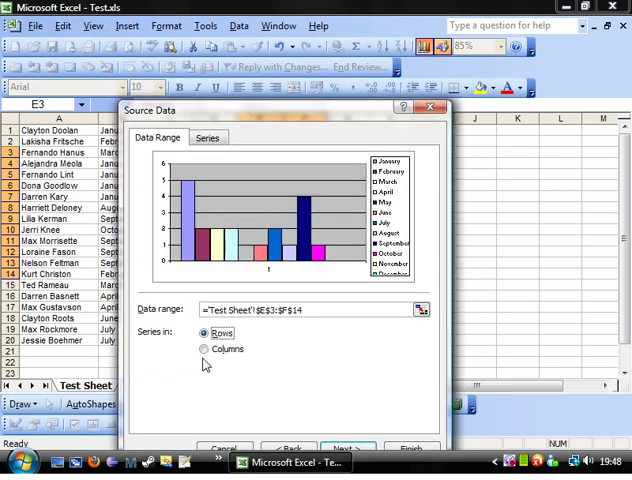
pyautogui.click(204, 348)
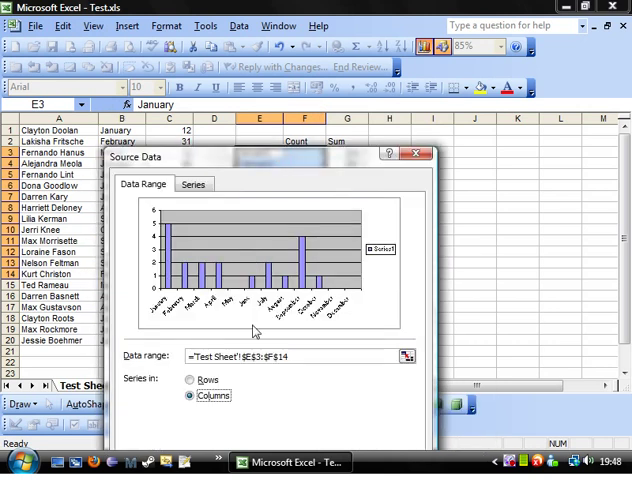
pyautogui.moveTo(336, 320)
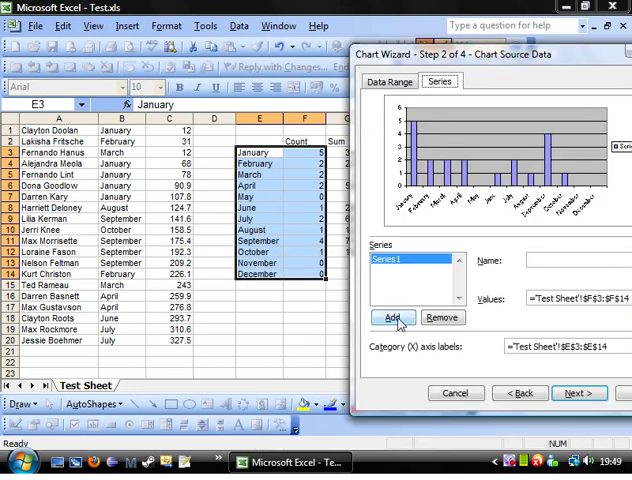
# Add a second data series and begin choosing its values from the worksheet.
pyautogui.click(392, 316)
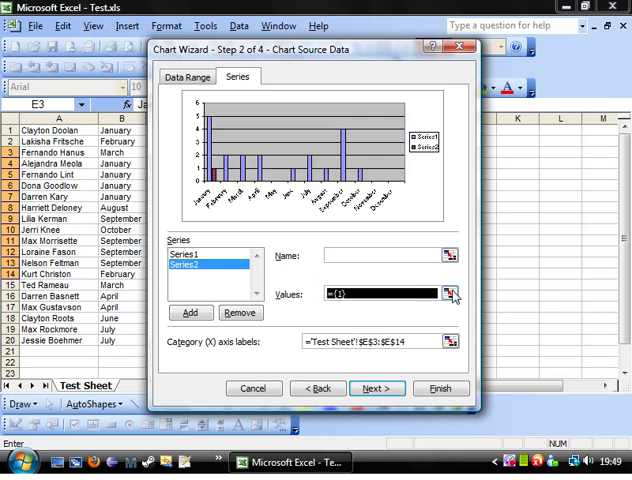
pyautogui.click(450, 292)
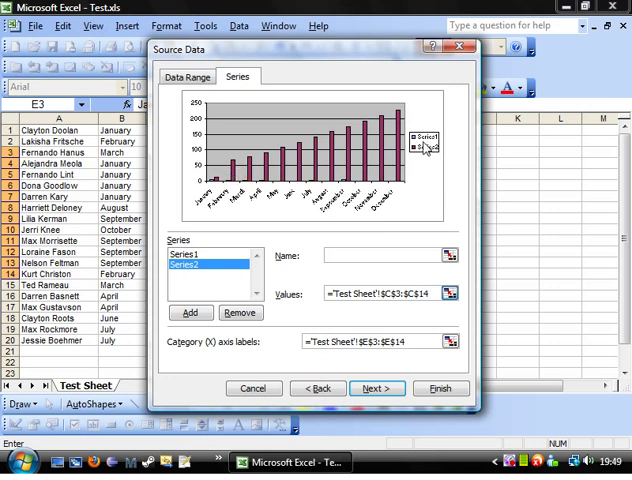
pyautogui.moveTo(338, 84)
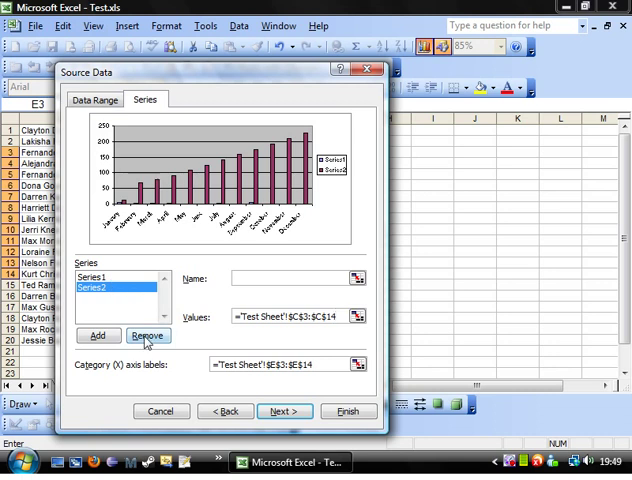
# Remove the second series and name the remaining series Count from cell F2.
pyautogui.click(148, 336)
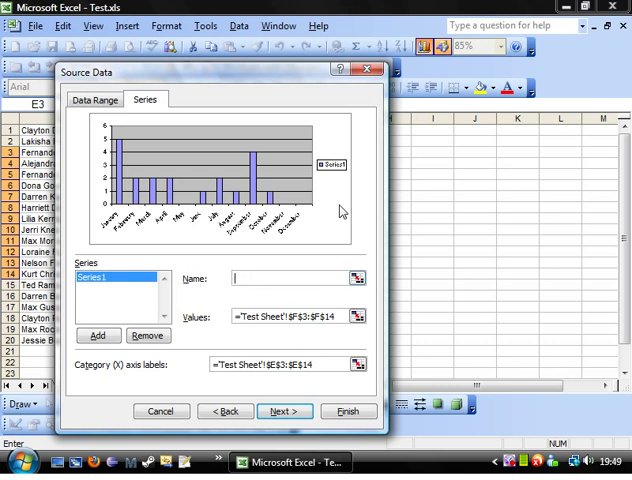
pyautogui.click(356, 278)
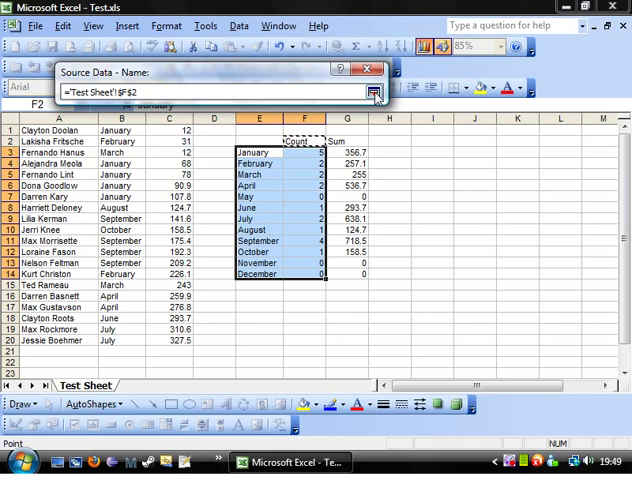
pyautogui.click(376, 92)
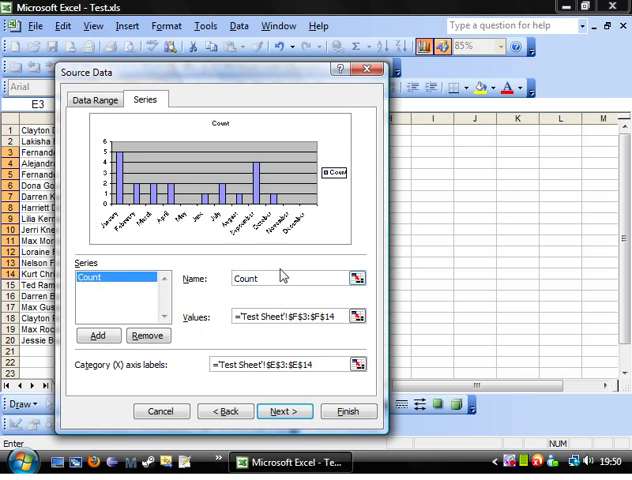
pyautogui.moveTo(348, 318)
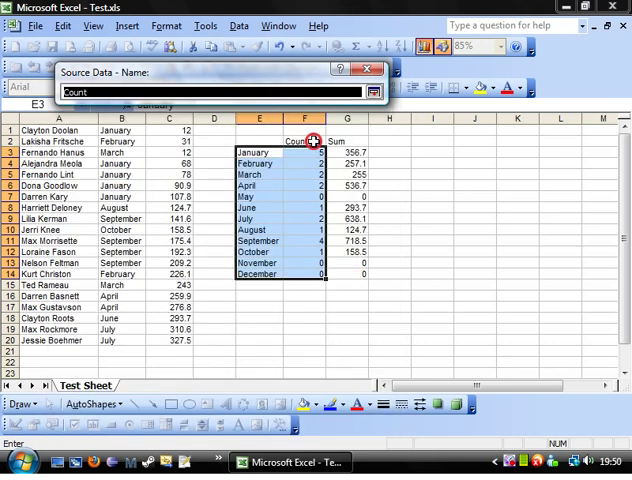
pyautogui.click(374, 92)
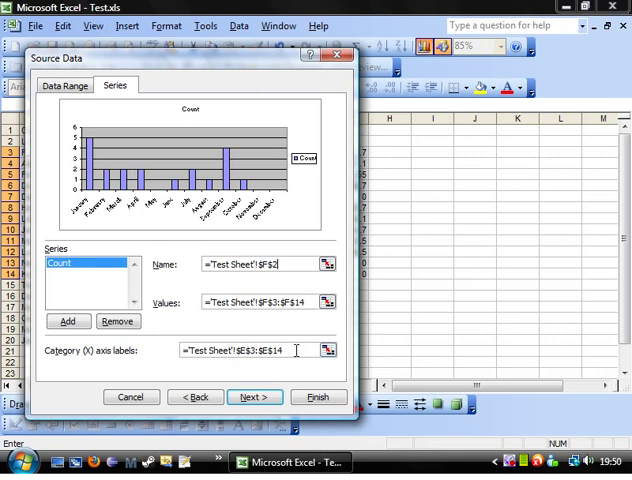
# Take the category axis labels from the month names in E3:E14 and continue to chart options.
pyautogui.click(328, 350)
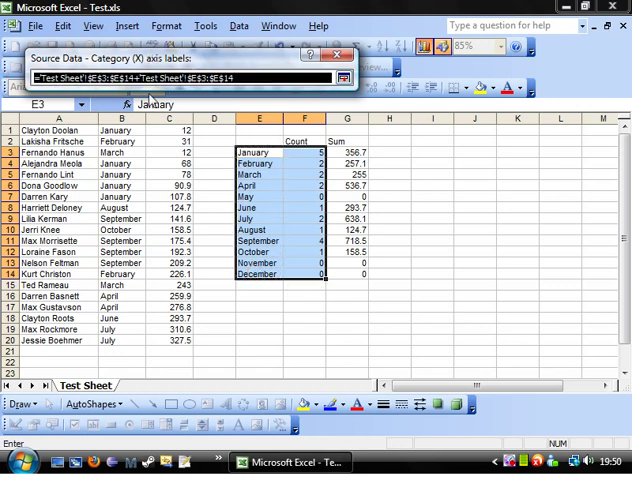
pyautogui.moveTo(262, 152); pyautogui.dragTo(262, 160)
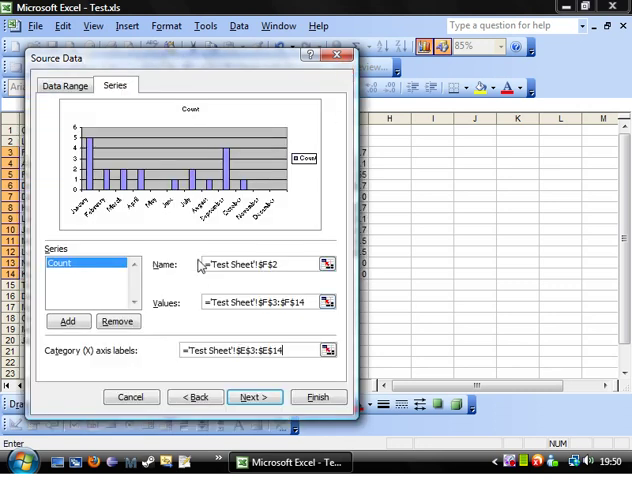
pyautogui.moveTo(236, 390)
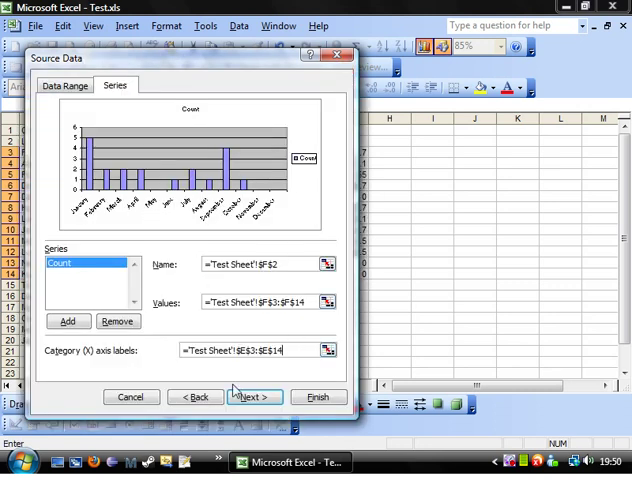
pyautogui.moveTo(312, 180)
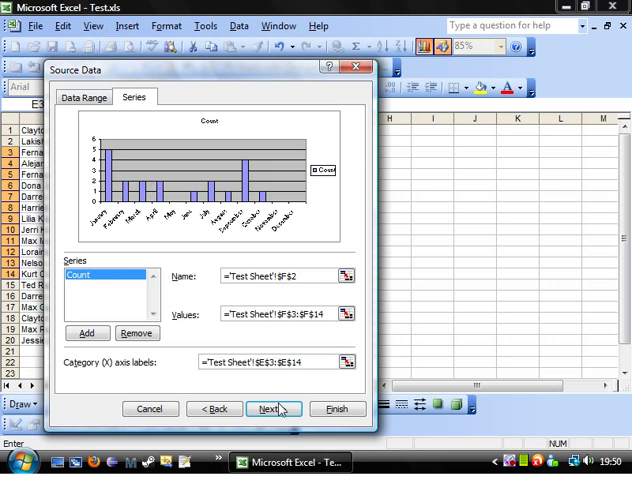
pyautogui.click(268, 408)
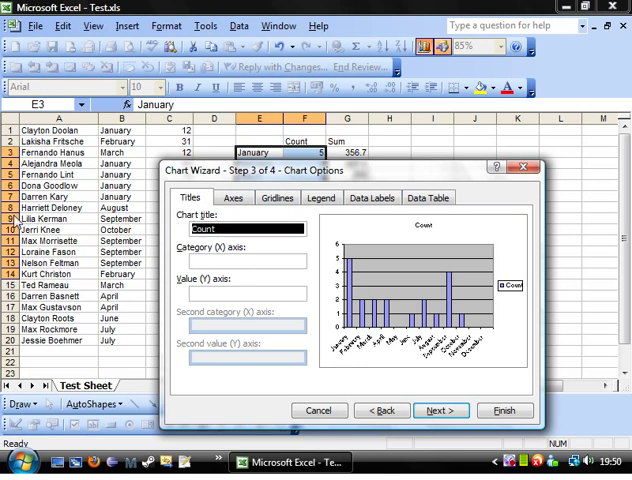
# Enter Count Graph as the chart title, Months for the X axis and Count for the Y axis.
pyautogui.write('Grap')
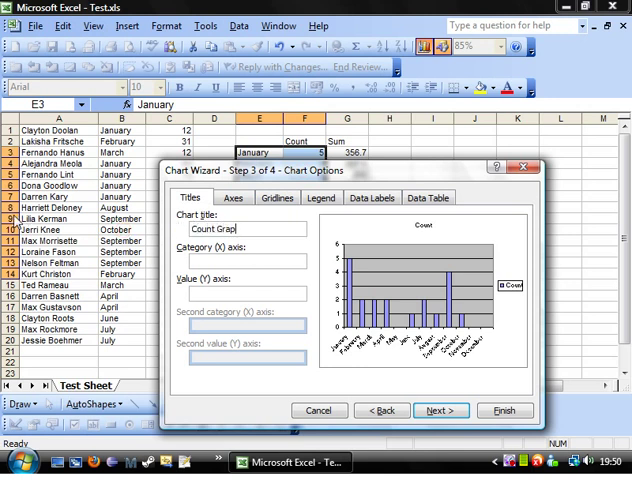
pyautogui.click(246, 260)
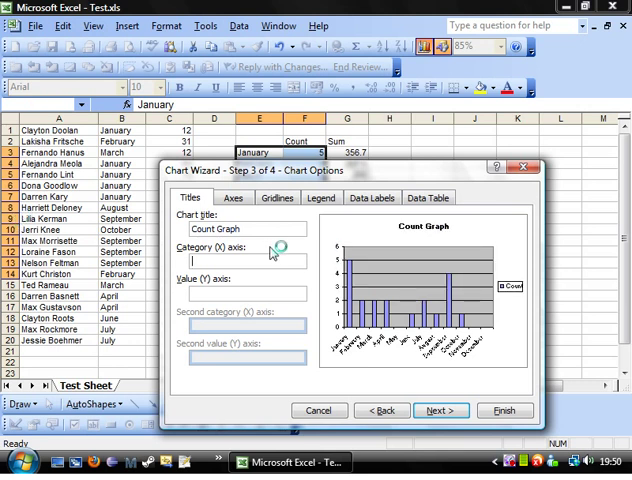
pyautogui.write('Months')
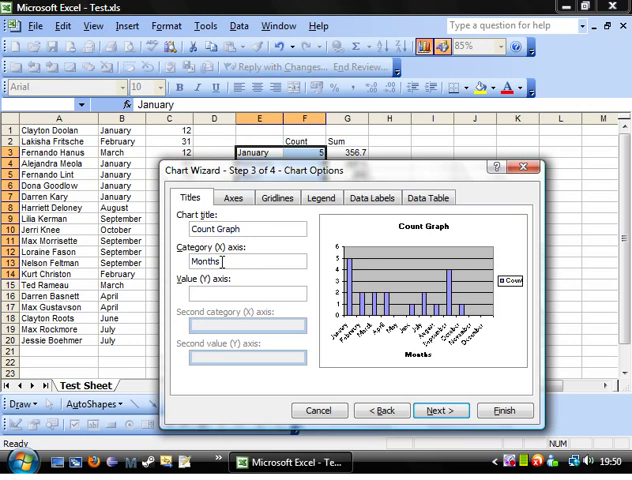
pyautogui.write('Count')
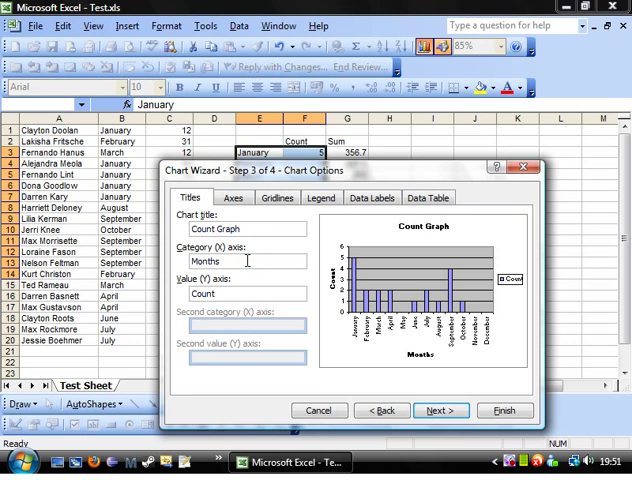
pyautogui.moveTo(254, 260)
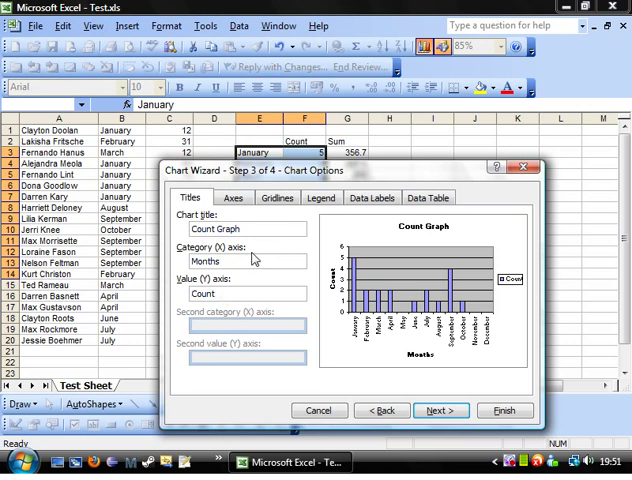
# Toggle the category axis off and on, keeping both axes and major value-axis gridlines.
pyautogui.click(232, 196)
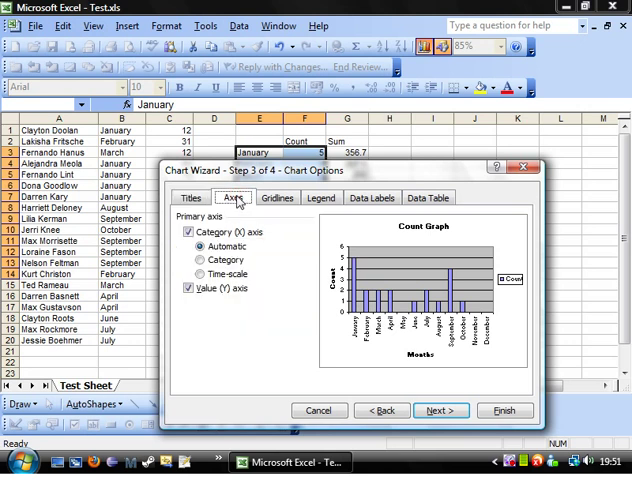
pyautogui.click(200, 260)
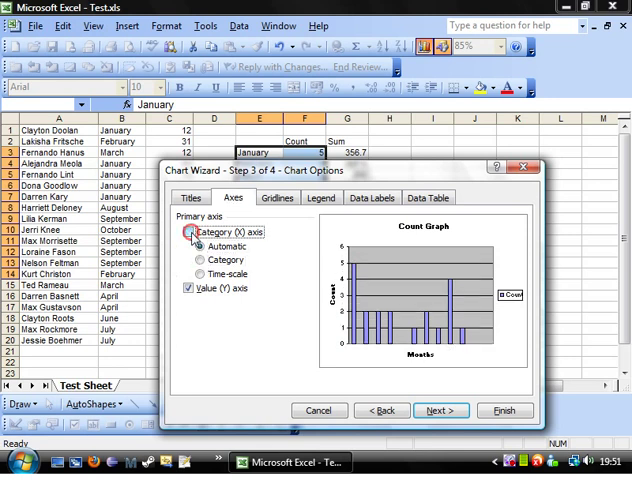
pyautogui.click(188, 232)
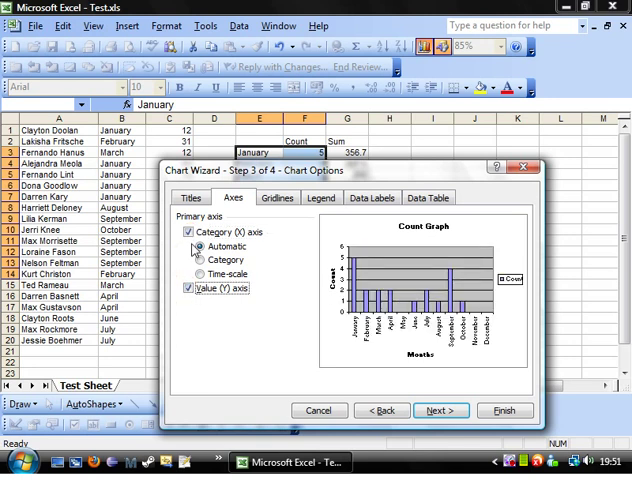
pyautogui.click(188, 288)
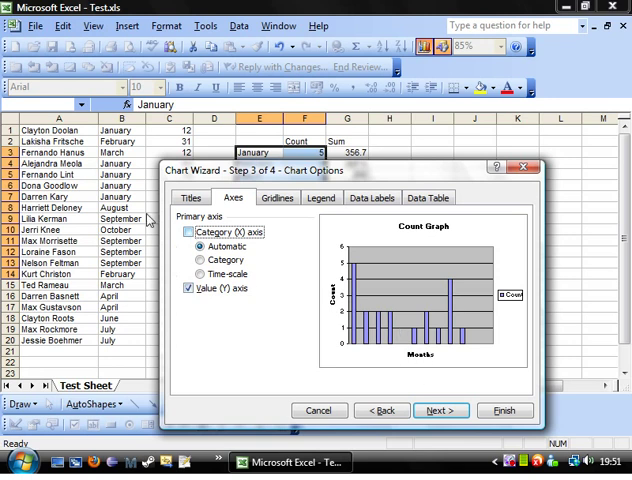
pyautogui.click(188, 232)
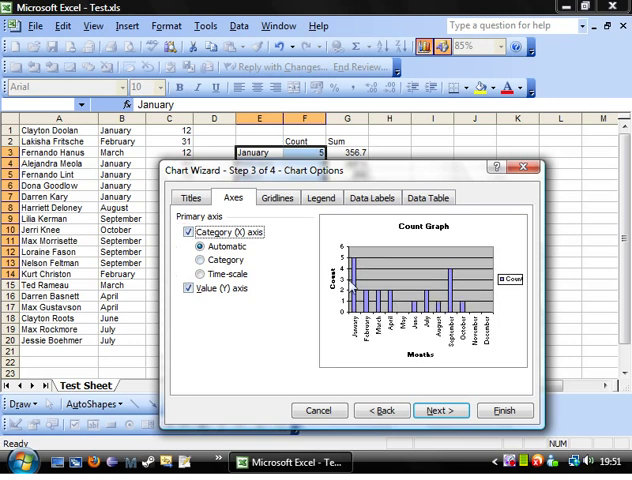
pyautogui.click(276, 196)
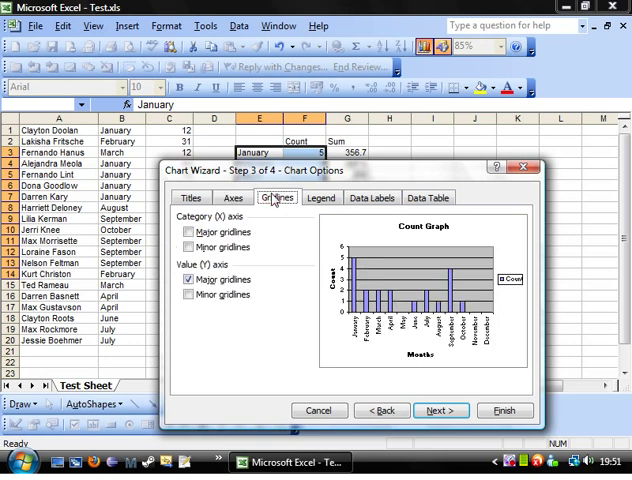
pyautogui.click(188, 232)
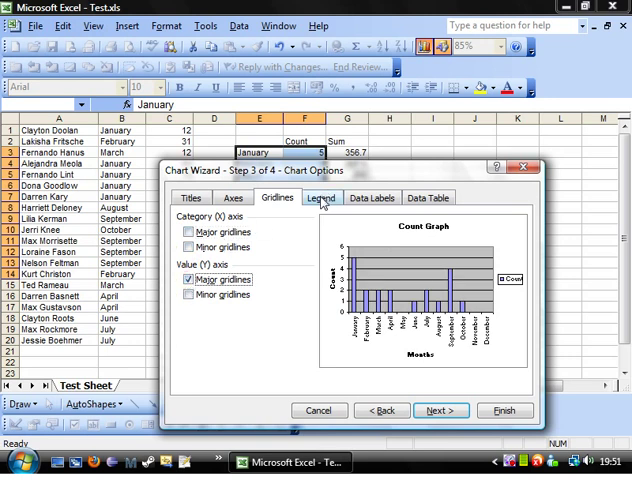
# Keep the legend shown below the chart and label the bars with their month names.
pyautogui.click(320, 196)
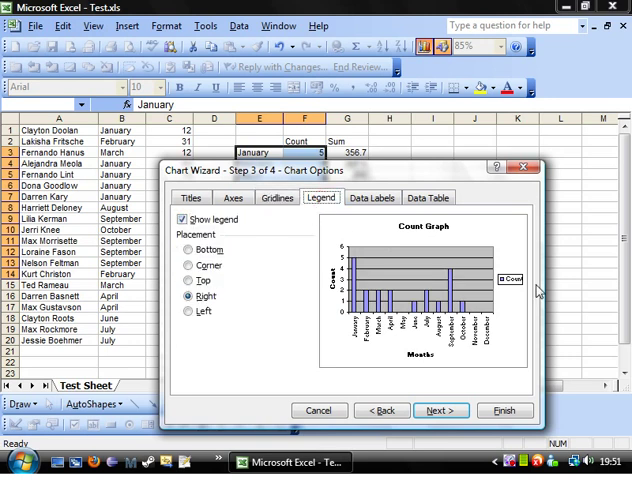
pyautogui.click(184, 220)
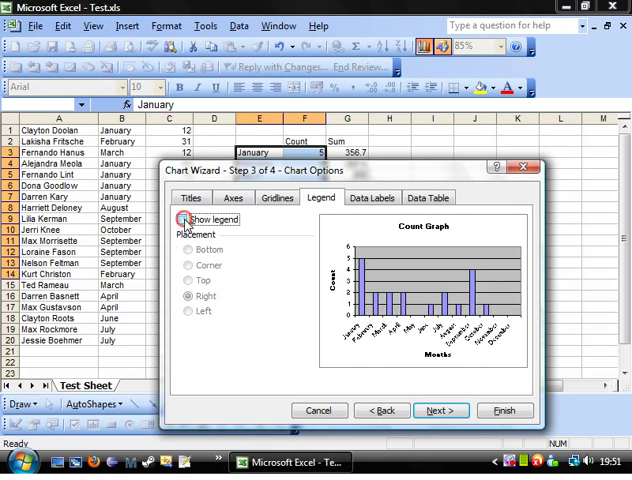
pyautogui.click(184, 220)
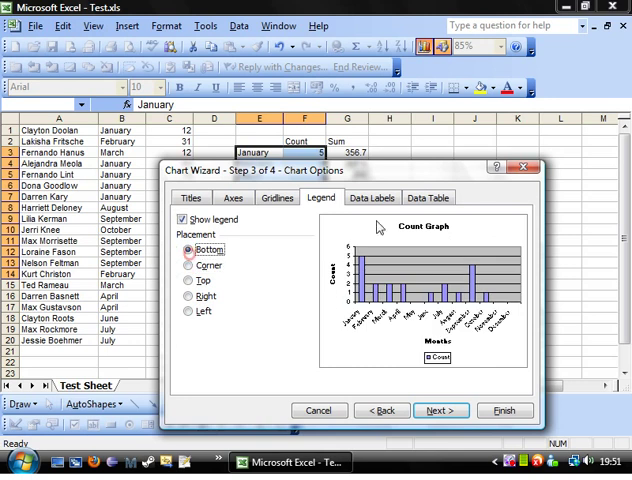
pyautogui.click(372, 196)
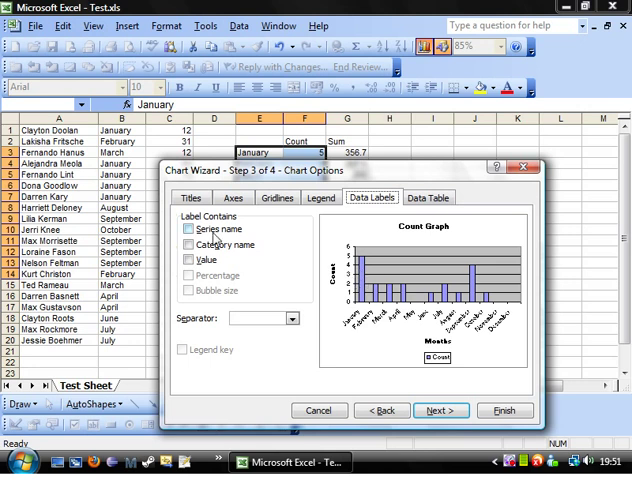
pyautogui.click(188, 244)
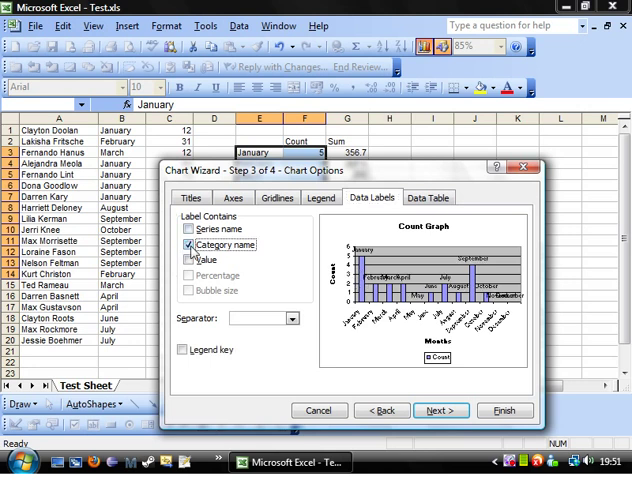
pyautogui.click(232, 196)
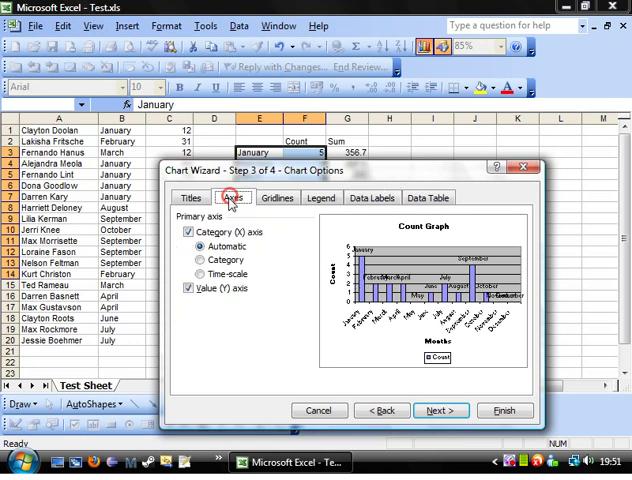
pyautogui.click(188, 232)
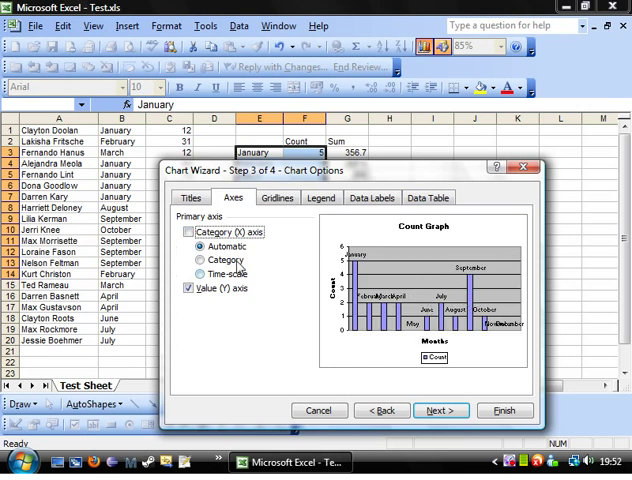
# Add count values to the labels with a New Line separator, leaving the series name out.
pyautogui.click(372, 196)
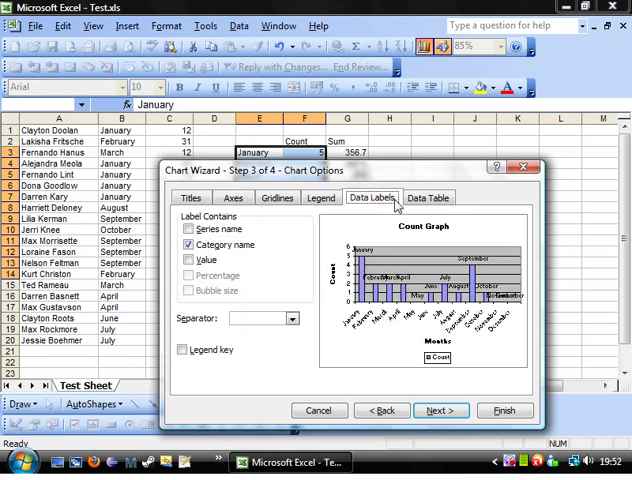
pyautogui.click(188, 260)
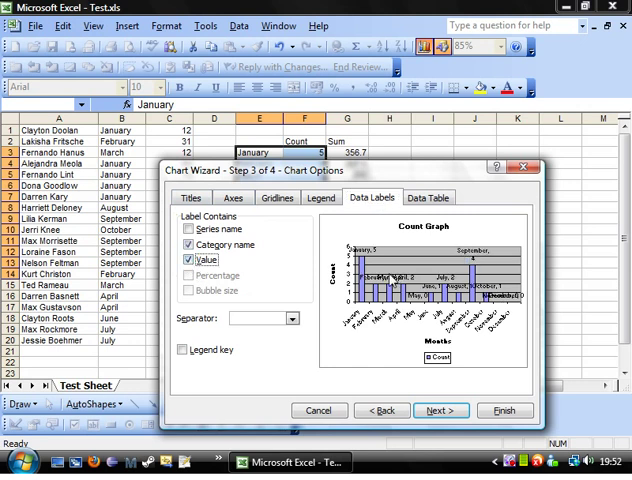
pyautogui.click(294, 318)
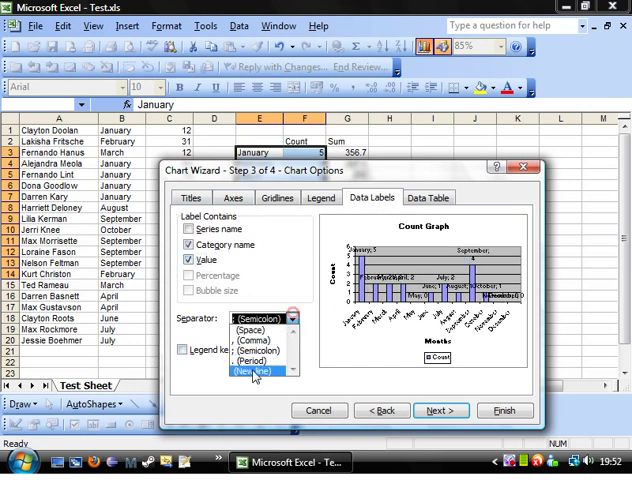
pyautogui.click(250, 376)
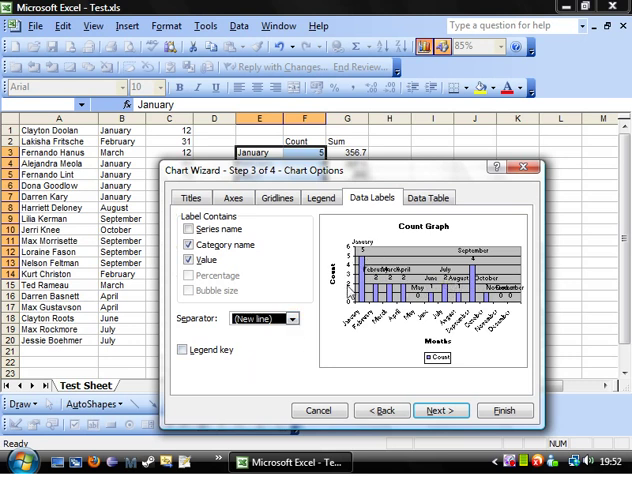
pyautogui.click(188, 228)
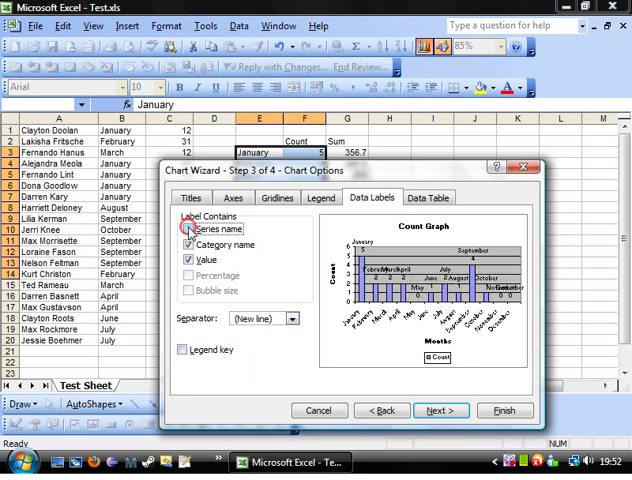
pyautogui.click(188, 228)
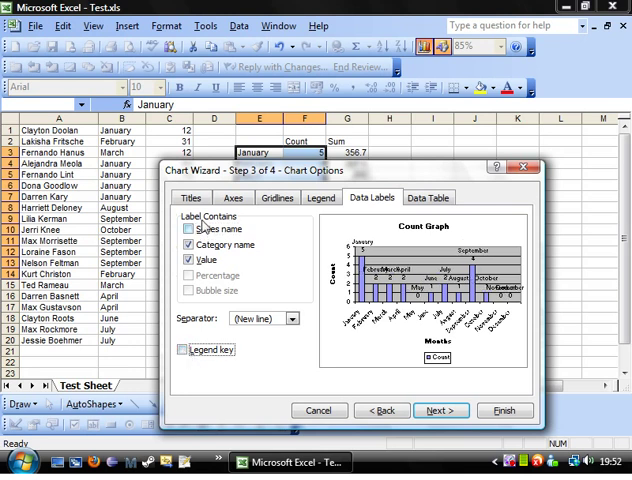
pyautogui.click(420, 196)
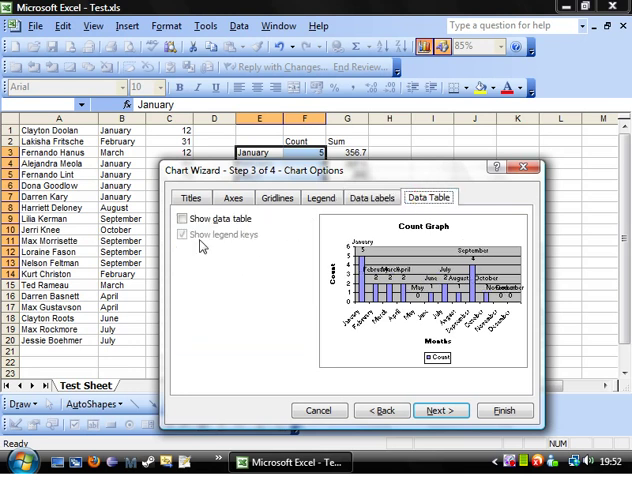
pyautogui.click(184, 218)
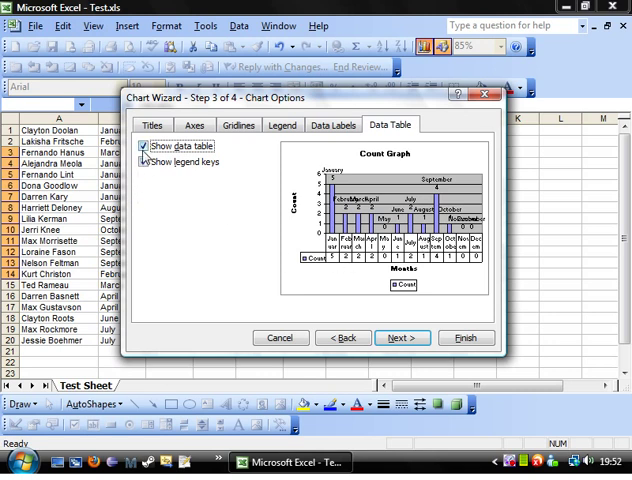
pyautogui.click(144, 162)
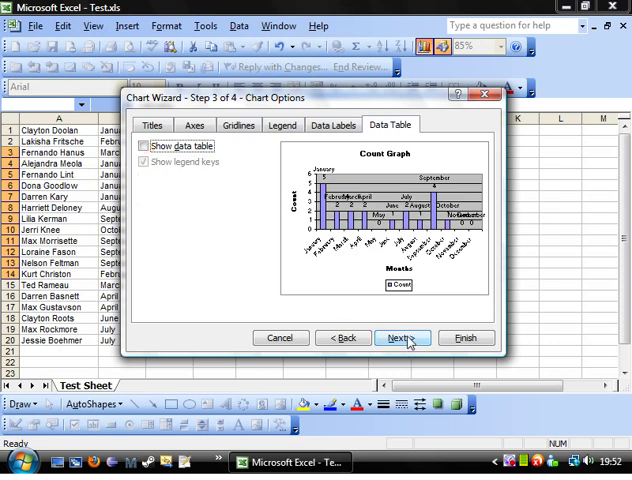
# Place the chart as a new sheet named Chart1 and finish the wizard.
pyautogui.click(402, 338)
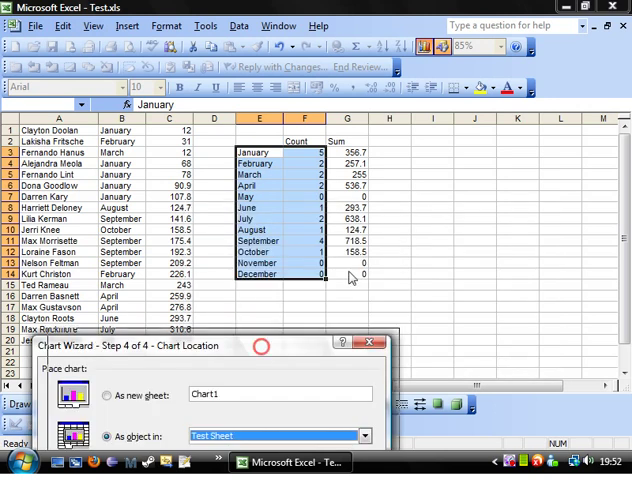
pyautogui.click(298, 208)
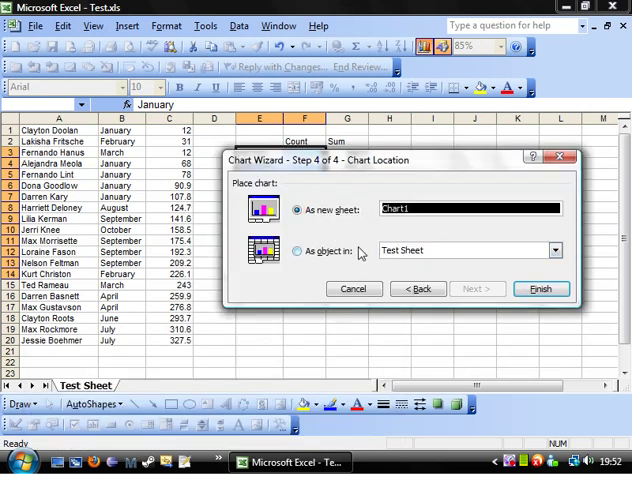
pyautogui.click(298, 252)
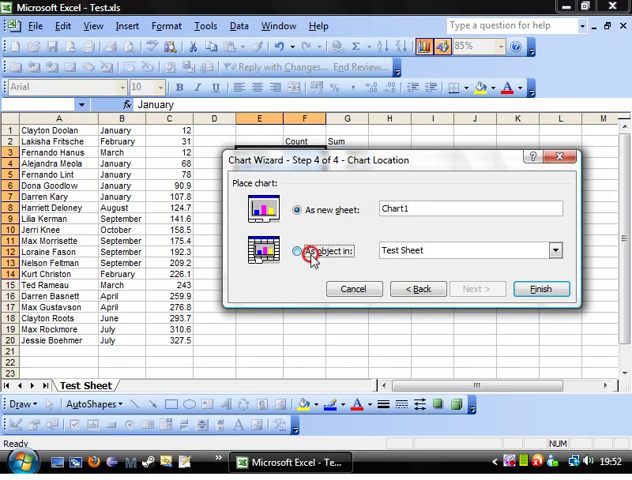
pyautogui.click(300, 208)
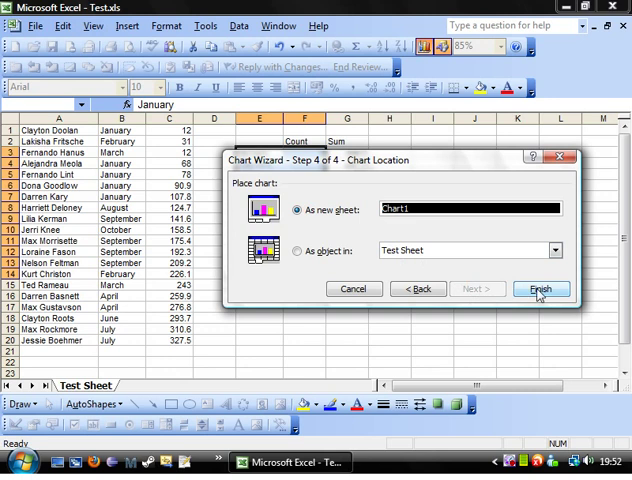
pyautogui.click(540, 288)
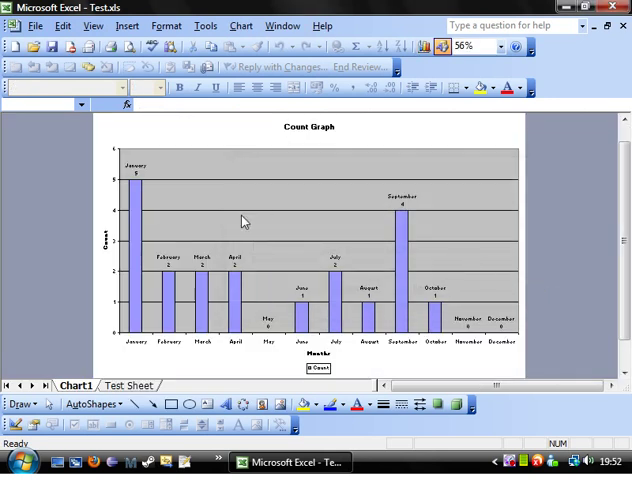
pyautogui.moveTo(528, 268)
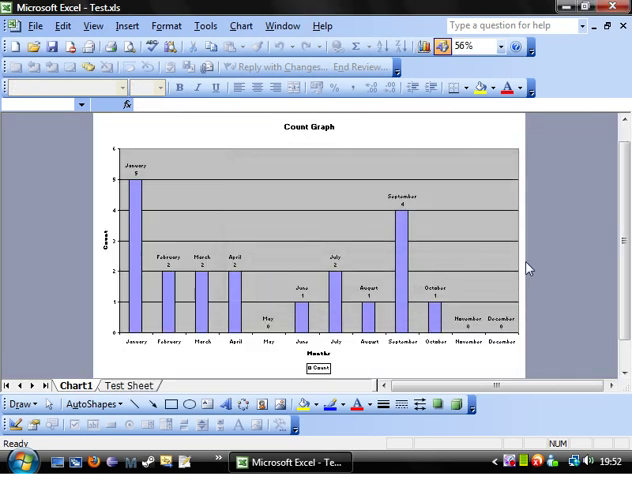
pyautogui.click(336, 304)
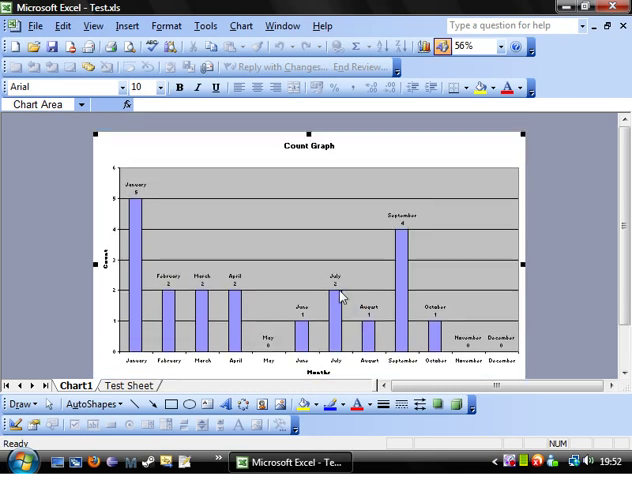
pyautogui.moveTo(510, 212)
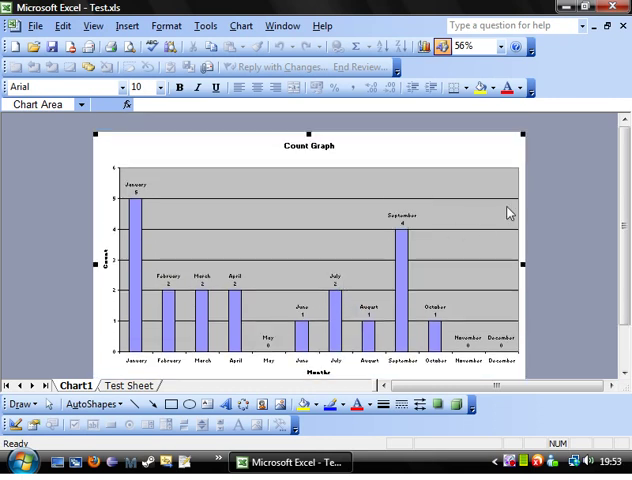
pyautogui.moveTo(478, 152)
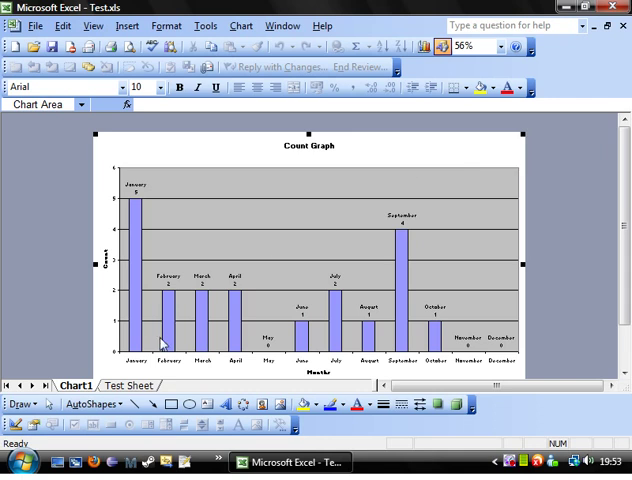
pyautogui.moveTo(264, 268)
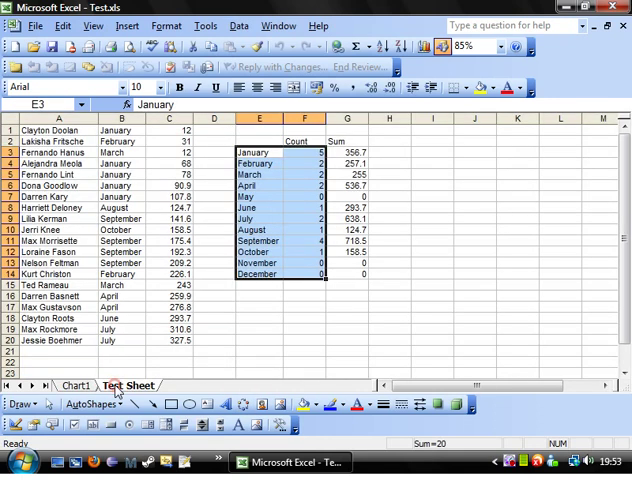
# Change several January entries on Test Sheet to August, then view the updated chart on Chart1.
pyautogui.click(260, 304)
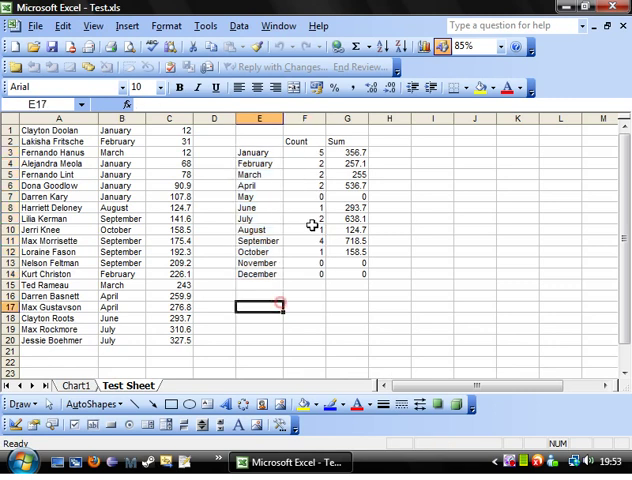
pyautogui.click(120, 208)
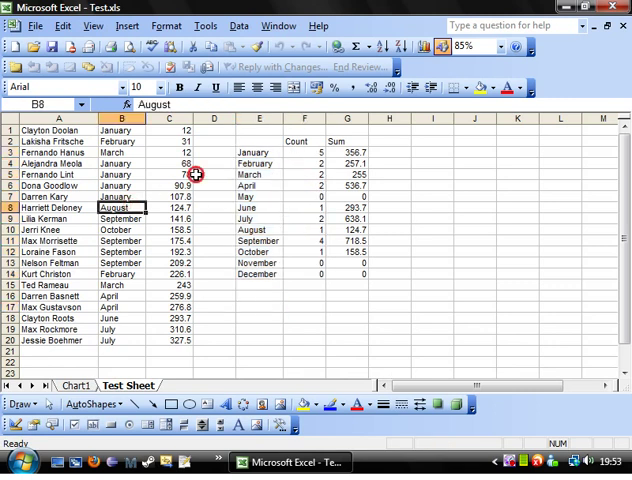
pyautogui.click(168, 196)
pyautogui.write('0')
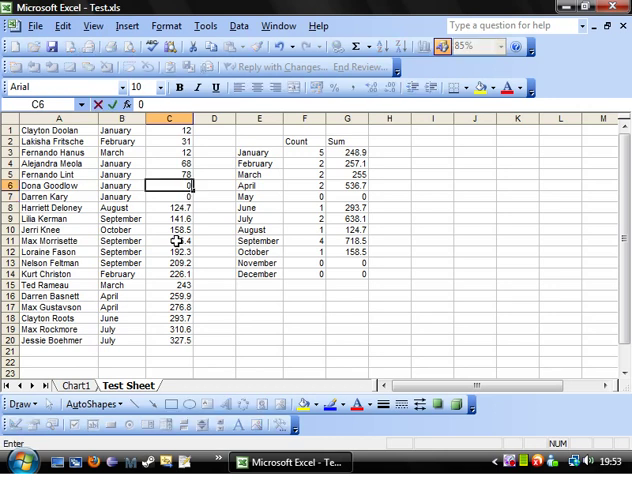
pyautogui.click(174, 162)
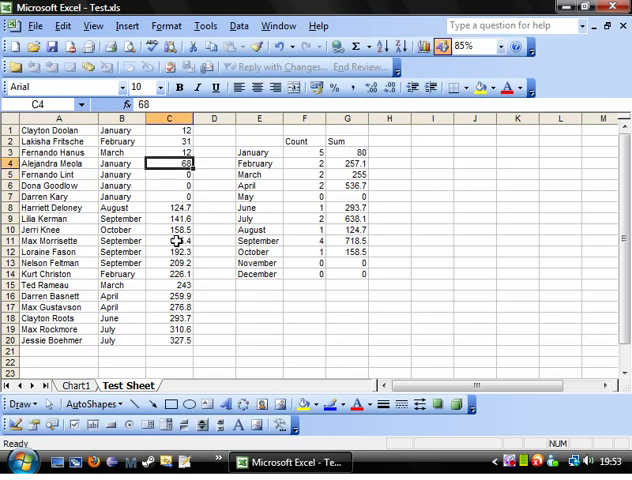
pyautogui.click(174, 186)
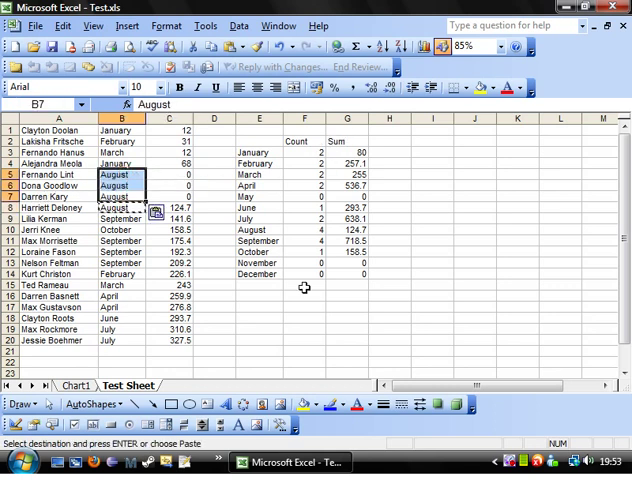
pyautogui.click(256, 328)
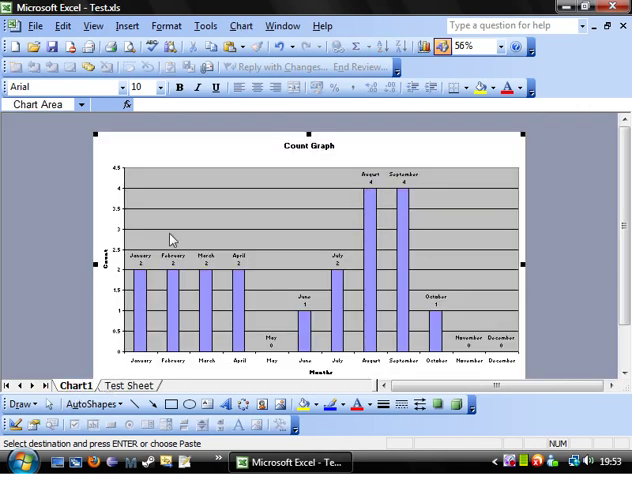
pyautogui.moveTo(138, 352)
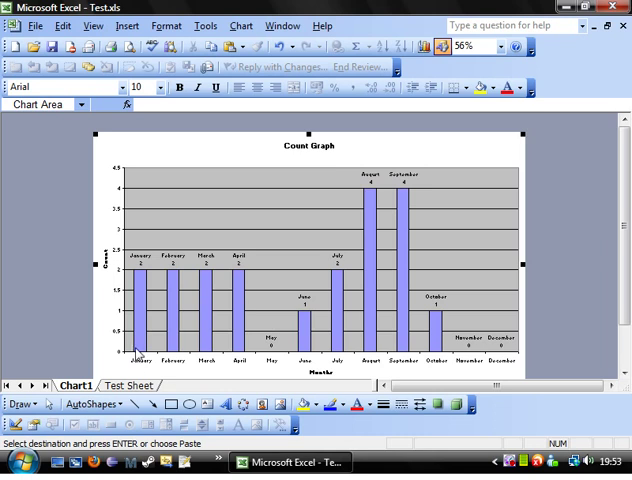
pyautogui.moveTo(506, 150)
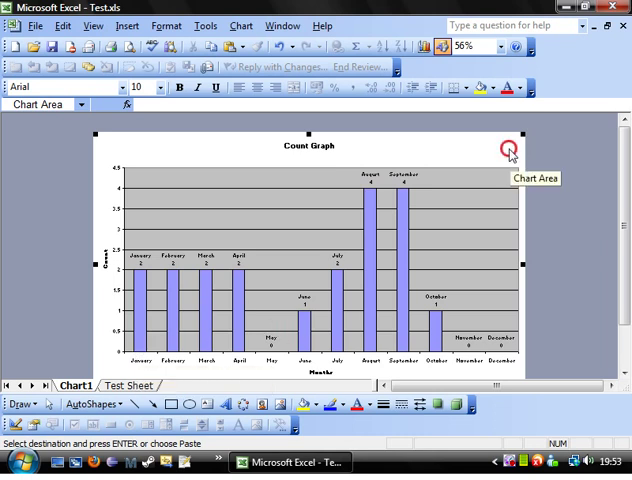
pyautogui.moveTo(258, 232)
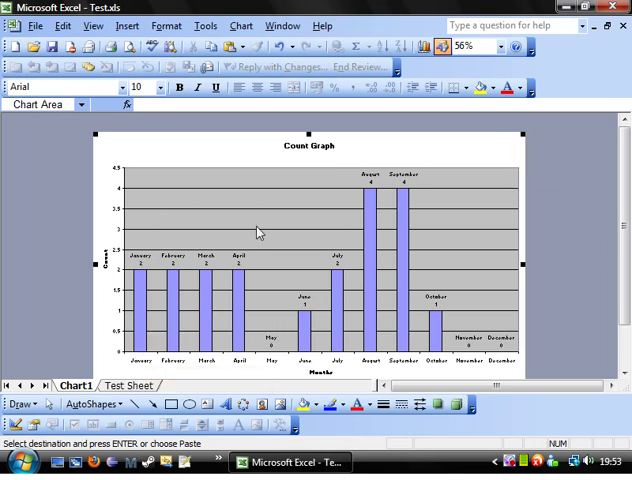
pyautogui.moveTo(512, 182)
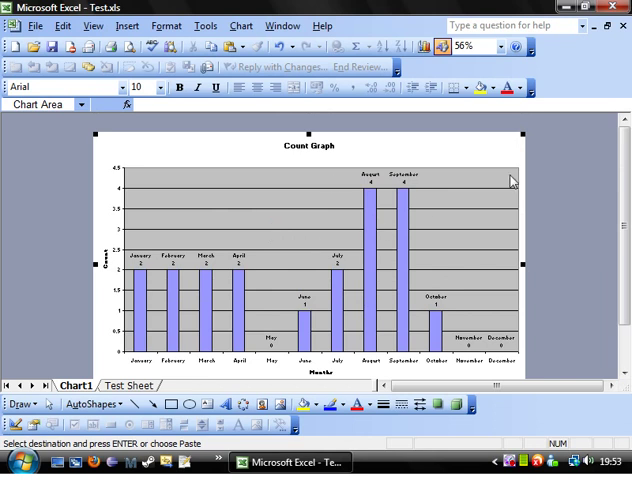
# Select the plot area around the Count series and bring up its fill formatting.
pyautogui.click(254, 266)
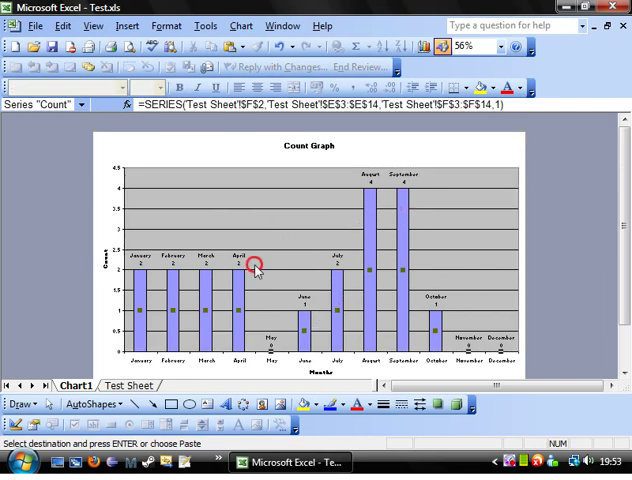
pyautogui.click(510, 184)
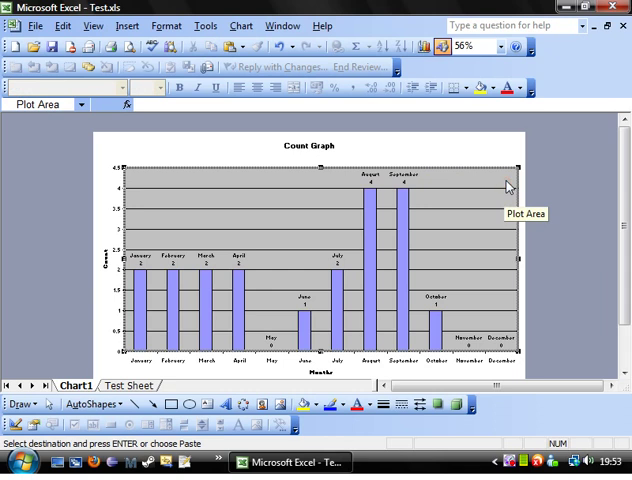
pyautogui.doubleClick(504, 184)
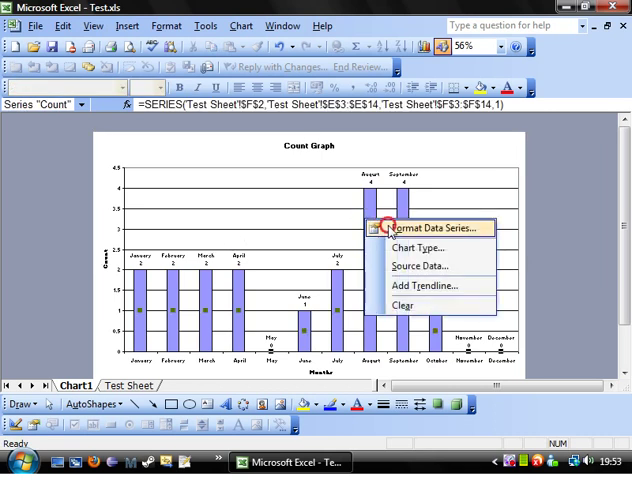
# Fill the Count bars light green, then recolour only the July bar blue.
pyautogui.click(424, 228)
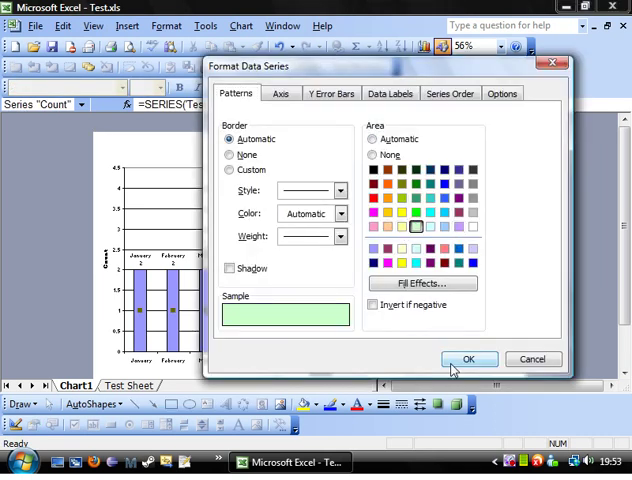
pyautogui.click(468, 360)
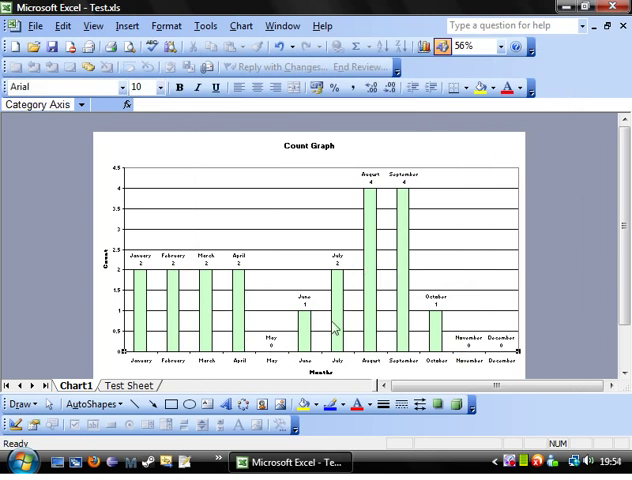
pyautogui.click(338, 300)
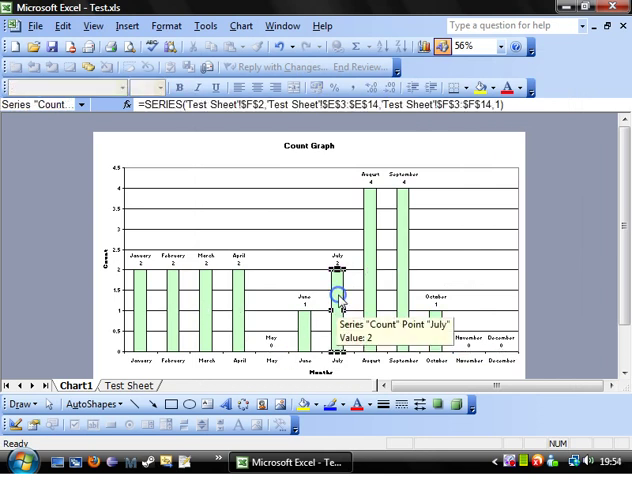
pyautogui.doubleClick(338, 290)
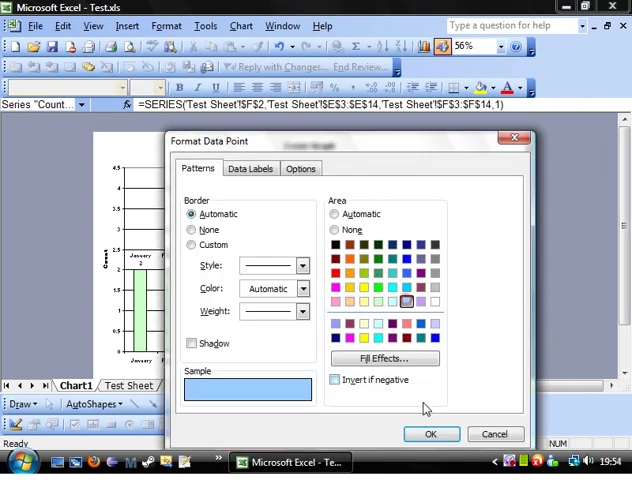
pyautogui.click(432, 432)
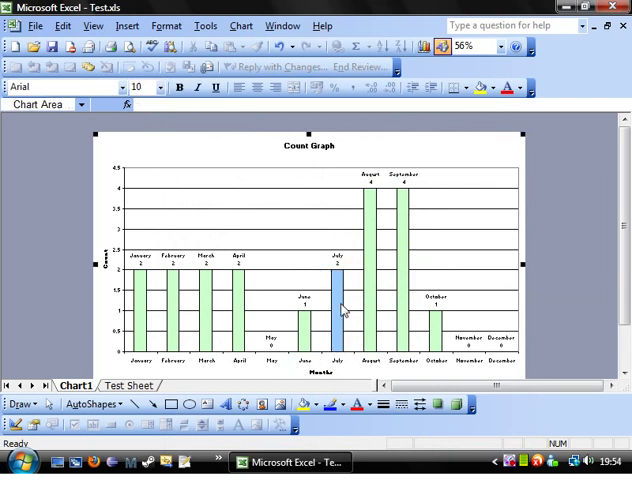
pyautogui.moveTo(340, 296)
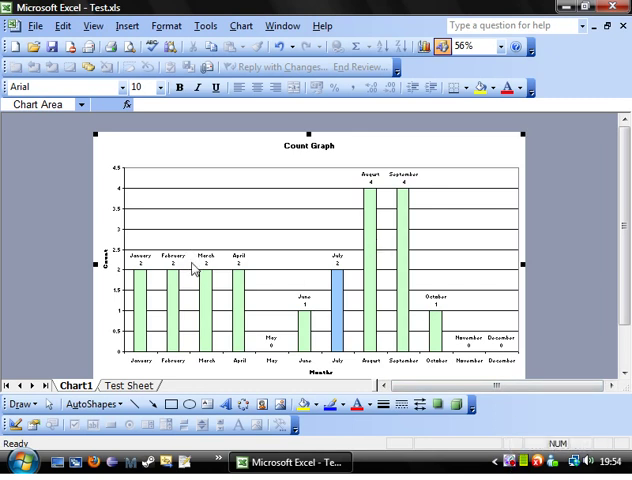
pyautogui.moveTo(330, 288)
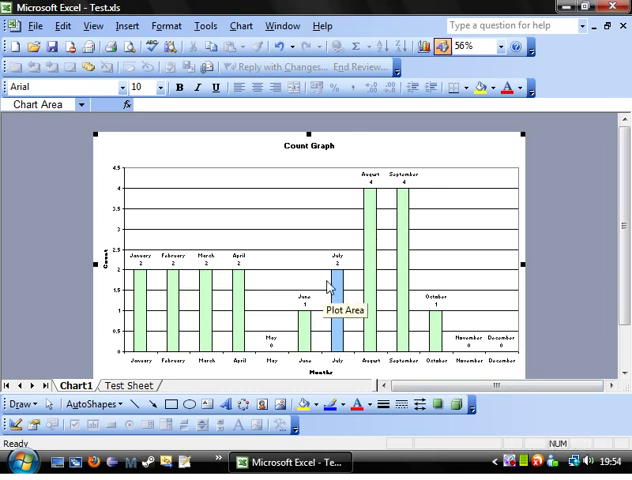
pyautogui.moveTo(520, 148)
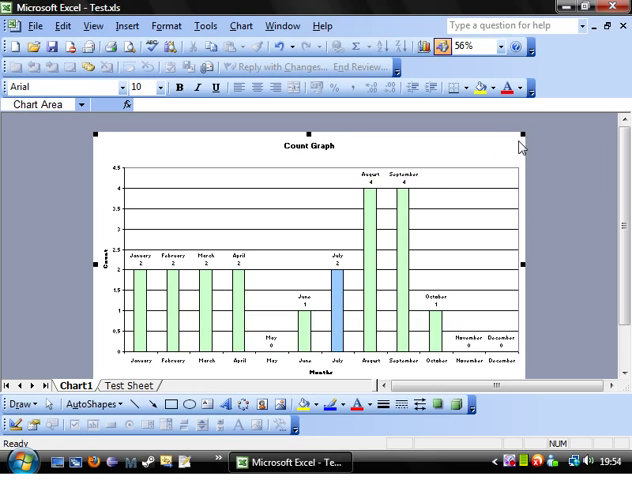
# Hide the month Category (X) axis via Chart Options.
pyautogui.rightClick(476, 152)
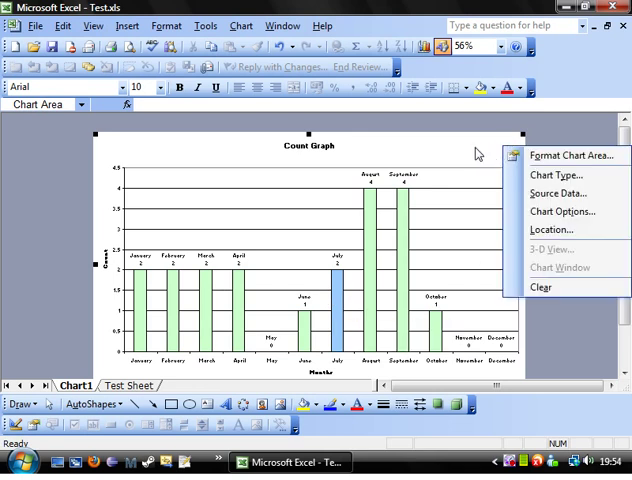
pyautogui.click(562, 212)
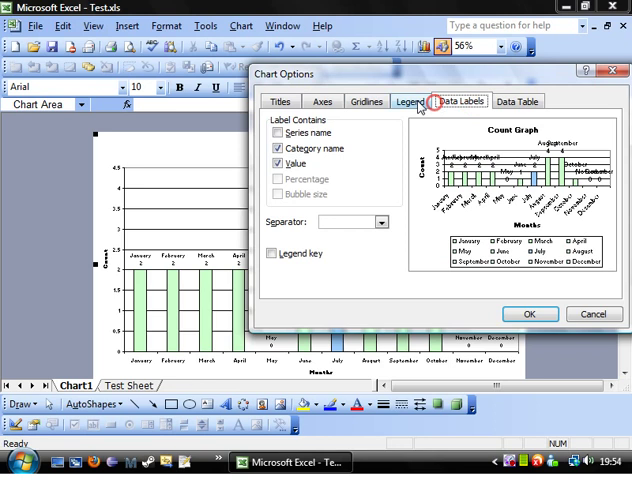
pyautogui.click(322, 100)
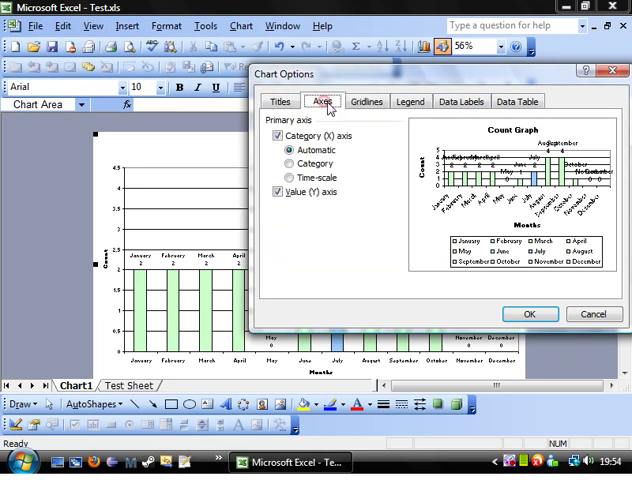
pyautogui.click(278, 136)
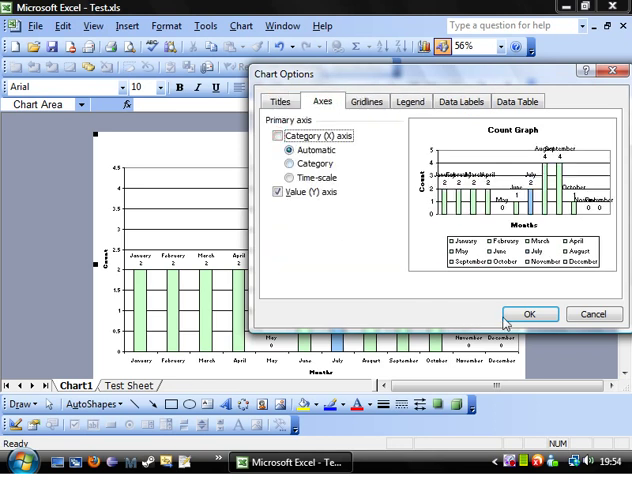
pyautogui.click(530, 314)
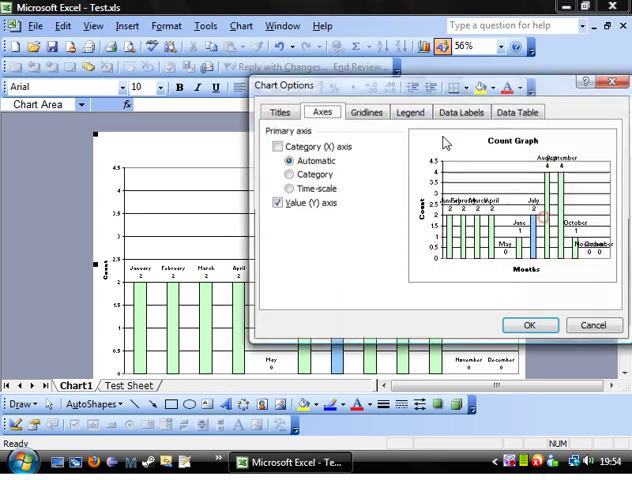
# Show the chart legend of months, placed on the right.
pyautogui.click(460, 112)
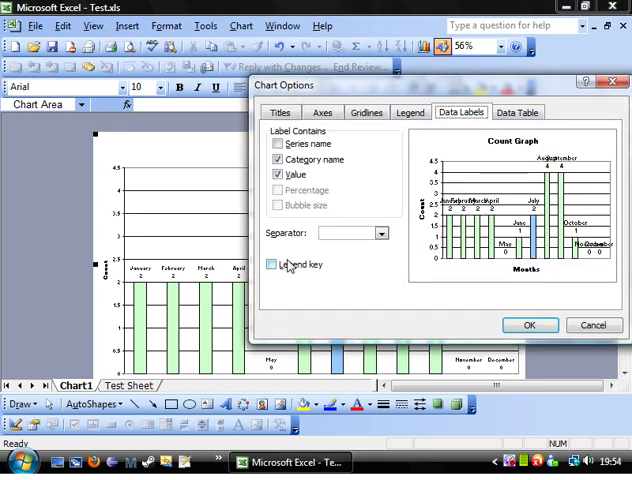
pyautogui.click(410, 112)
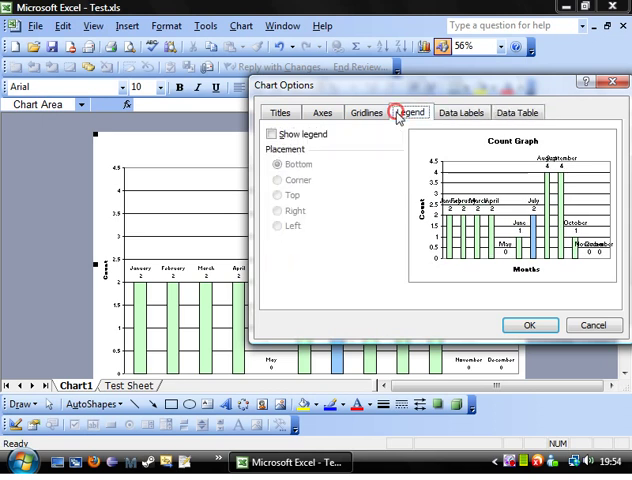
pyautogui.click(272, 134)
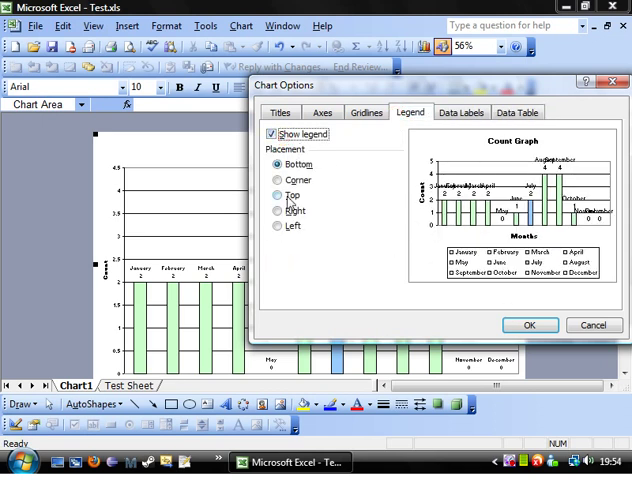
pyautogui.click(528, 324)
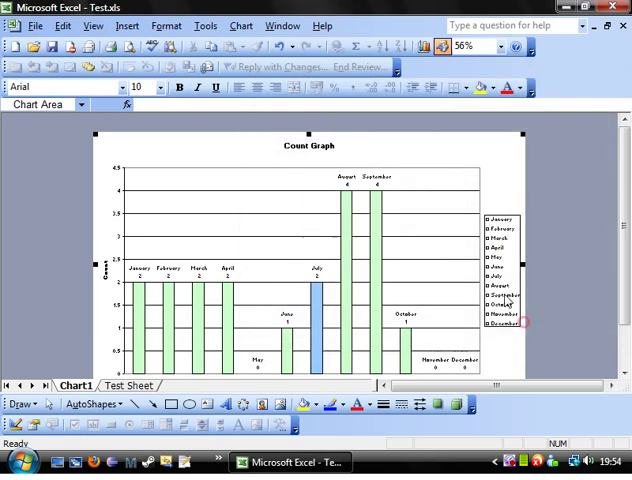